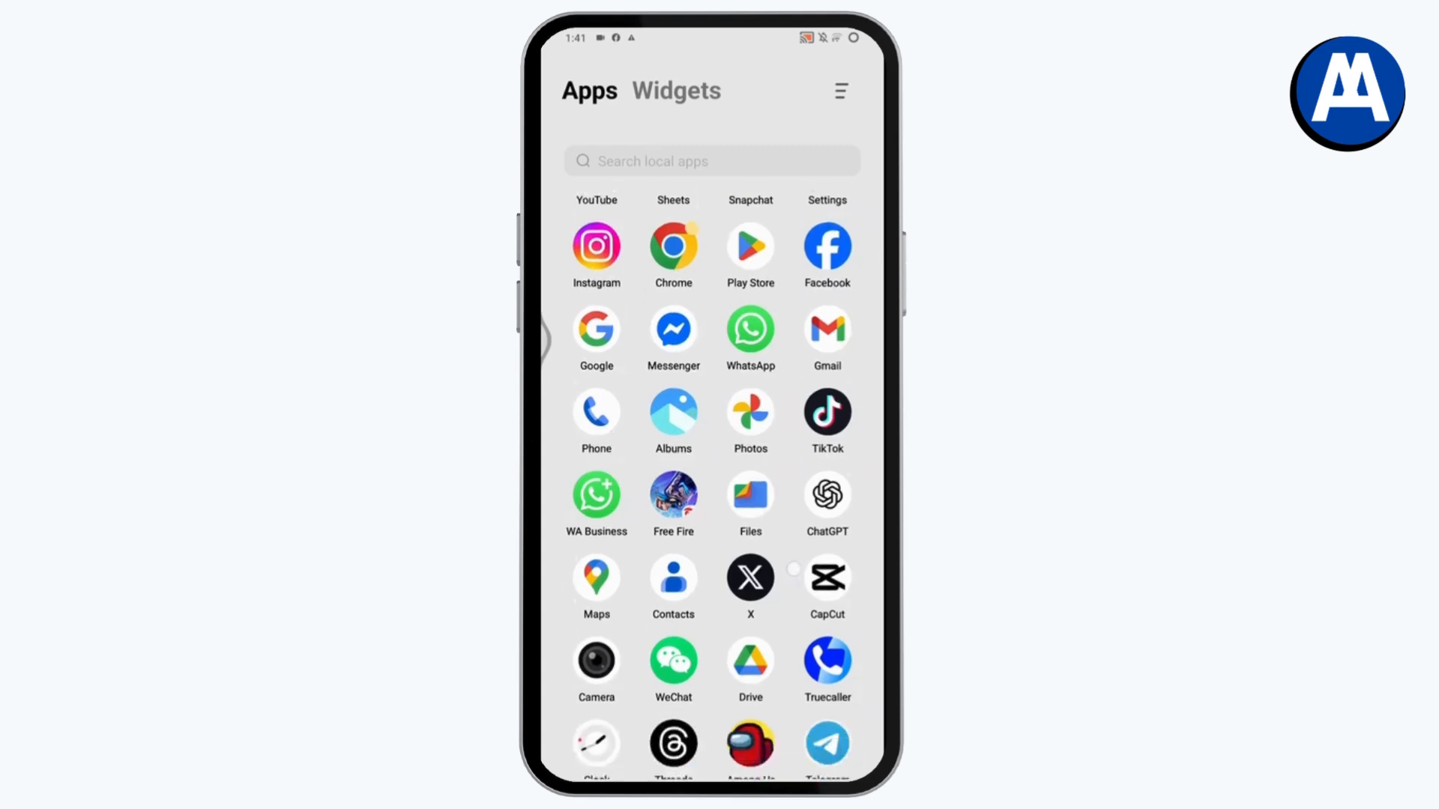
# - Launch Facebook from the app list and show its account menu with Pages shortcuts
pyautogui.scroll(-3)
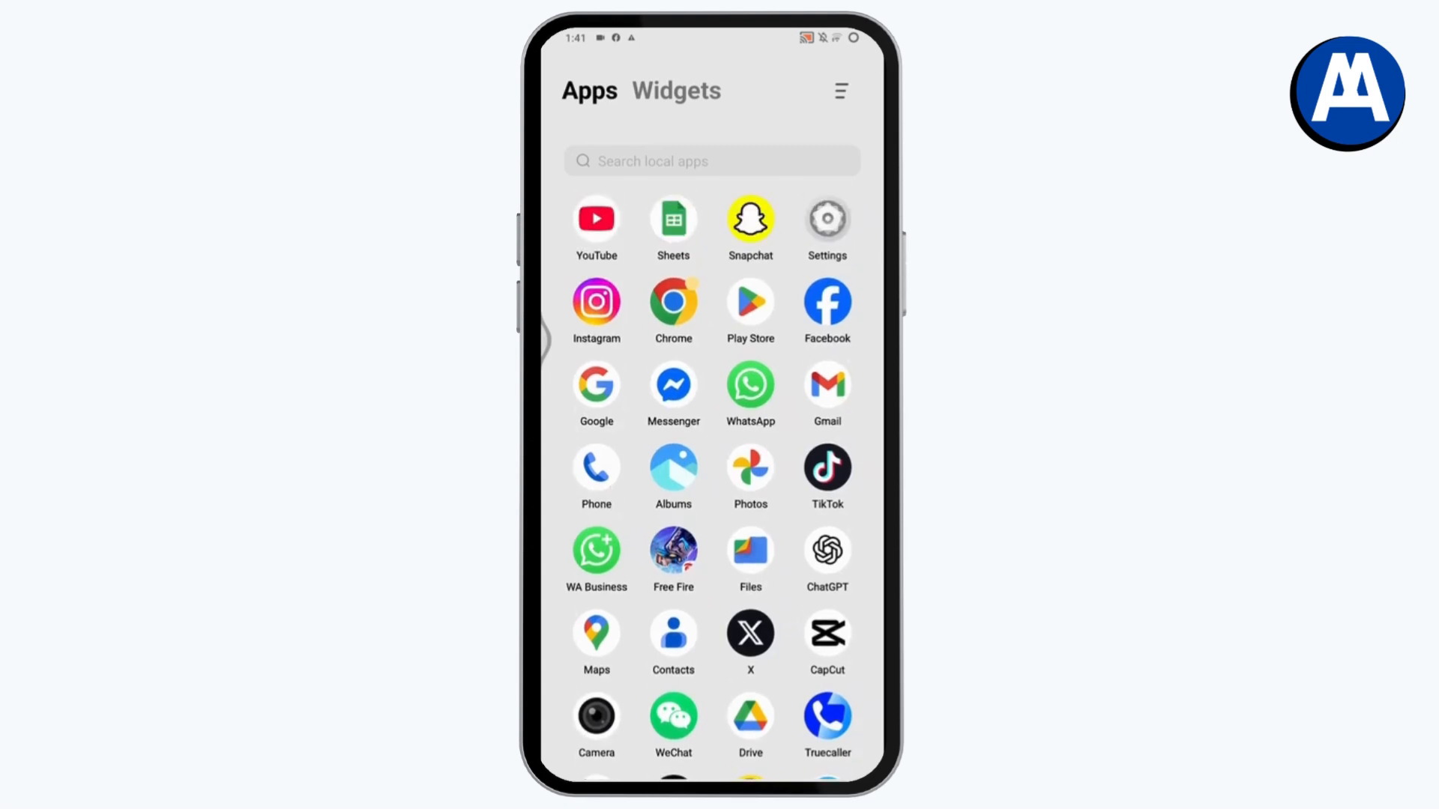
pyautogui.click(825, 303)
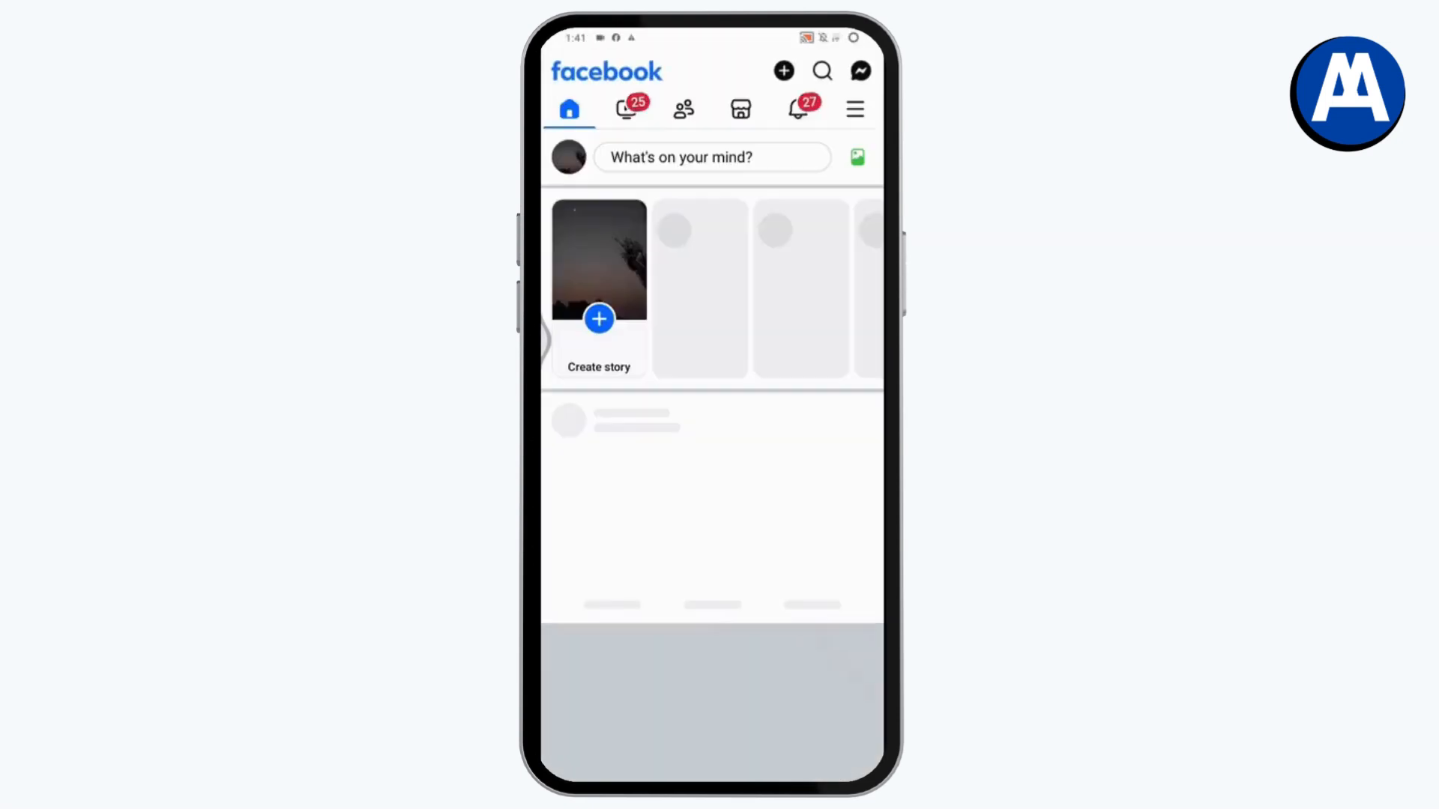
pyautogui.click(853, 110)
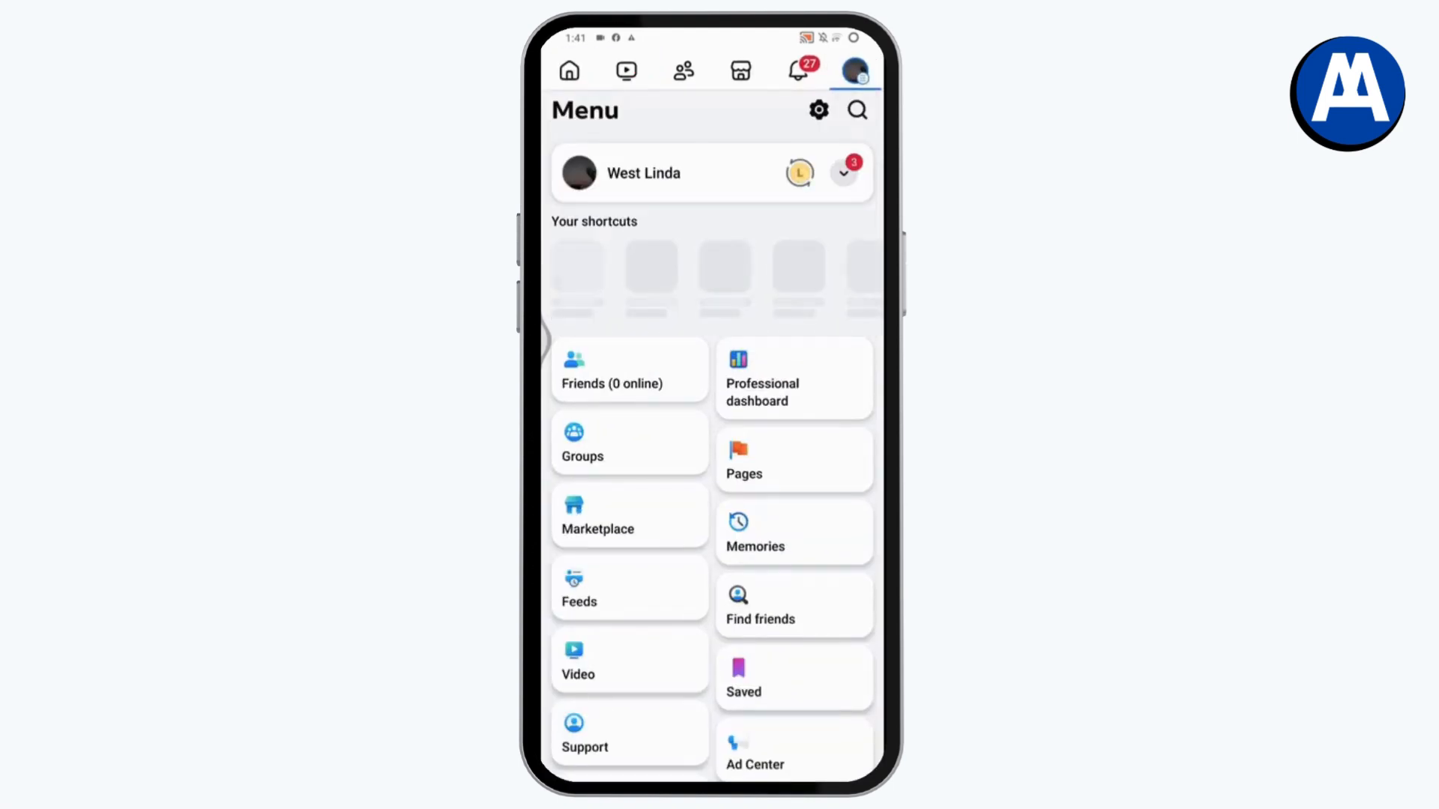
# - Switch to the Page profile and open its Settings & privacy screen
pyautogui.click(569, 71)
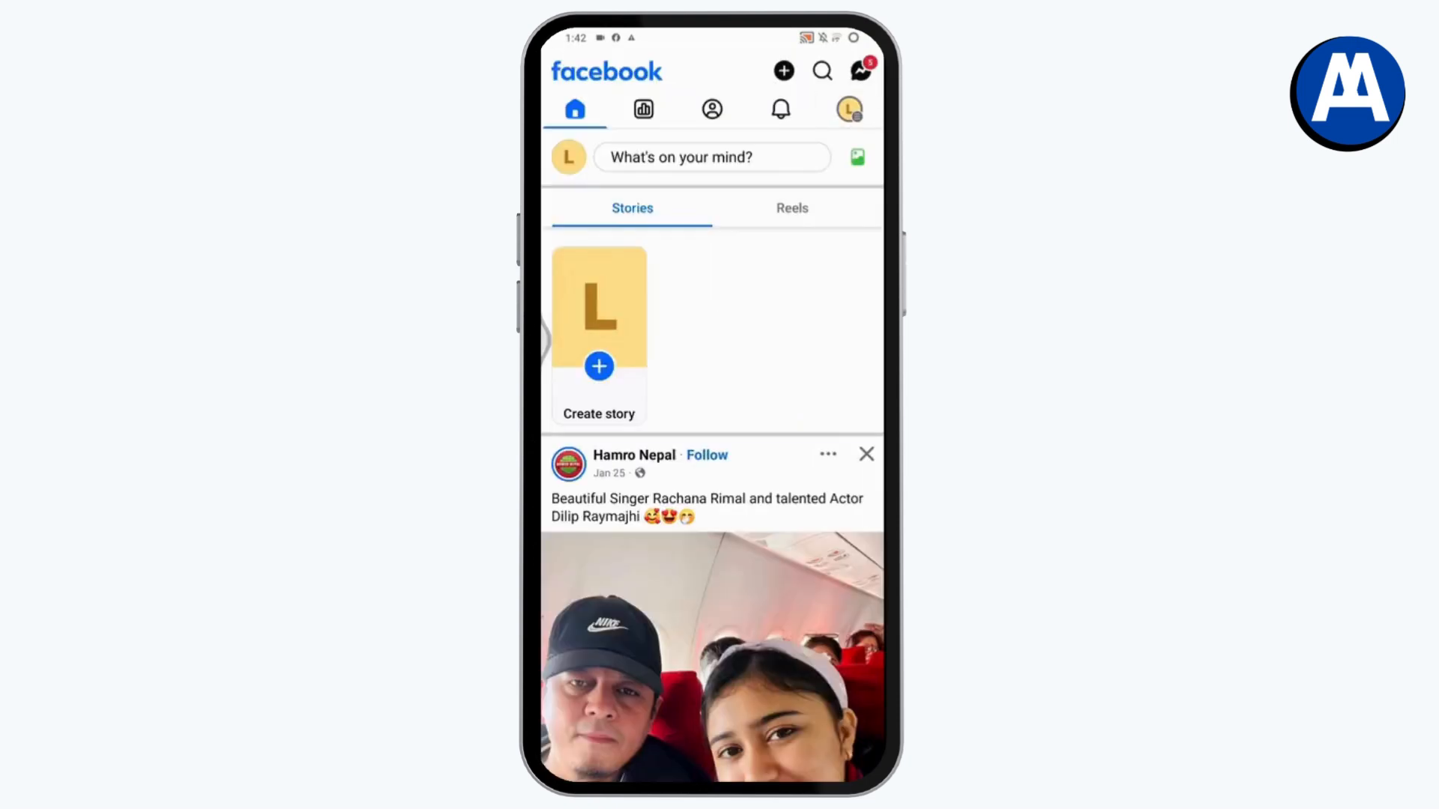
pyautogui.click(847, 110)
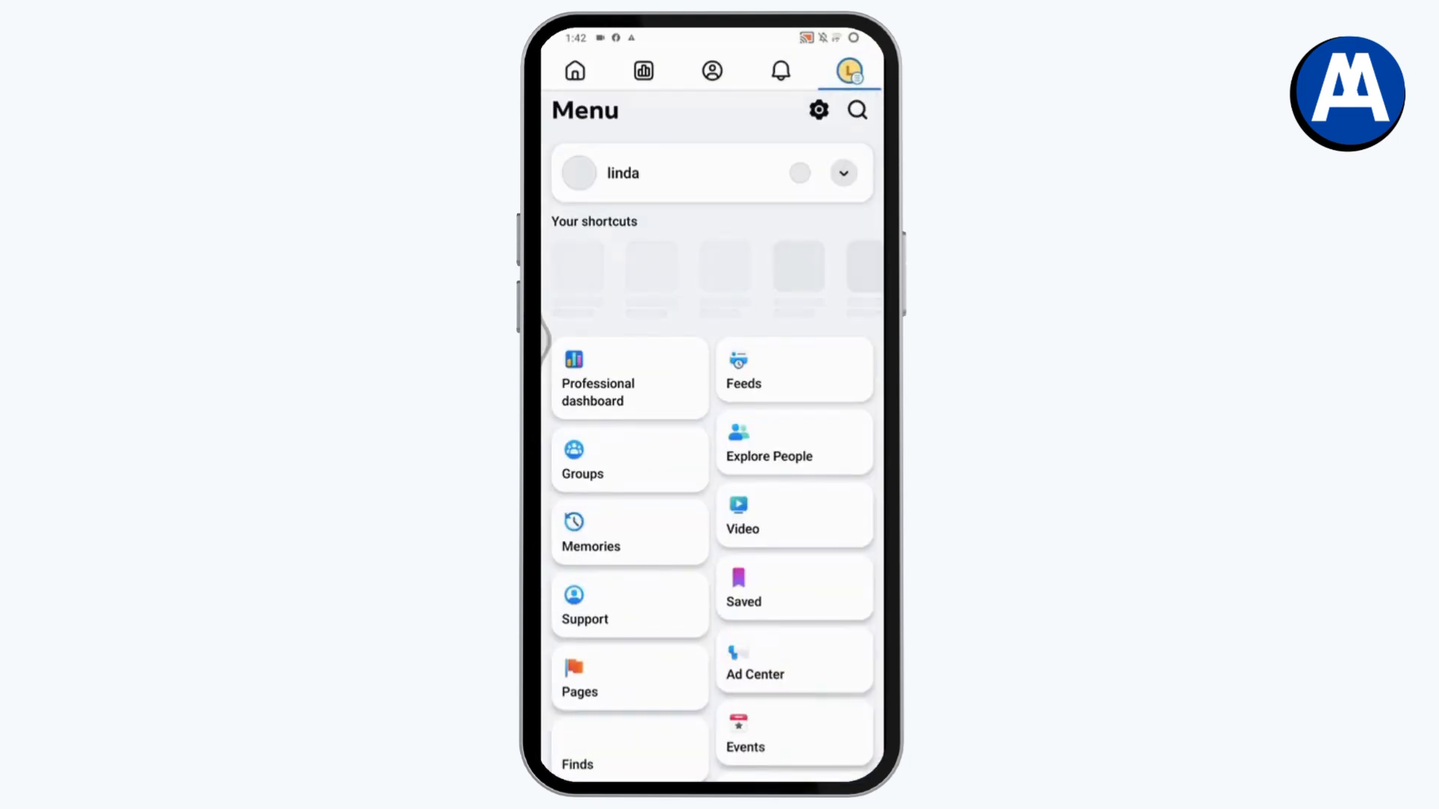
pyautogui.scroll(-3)
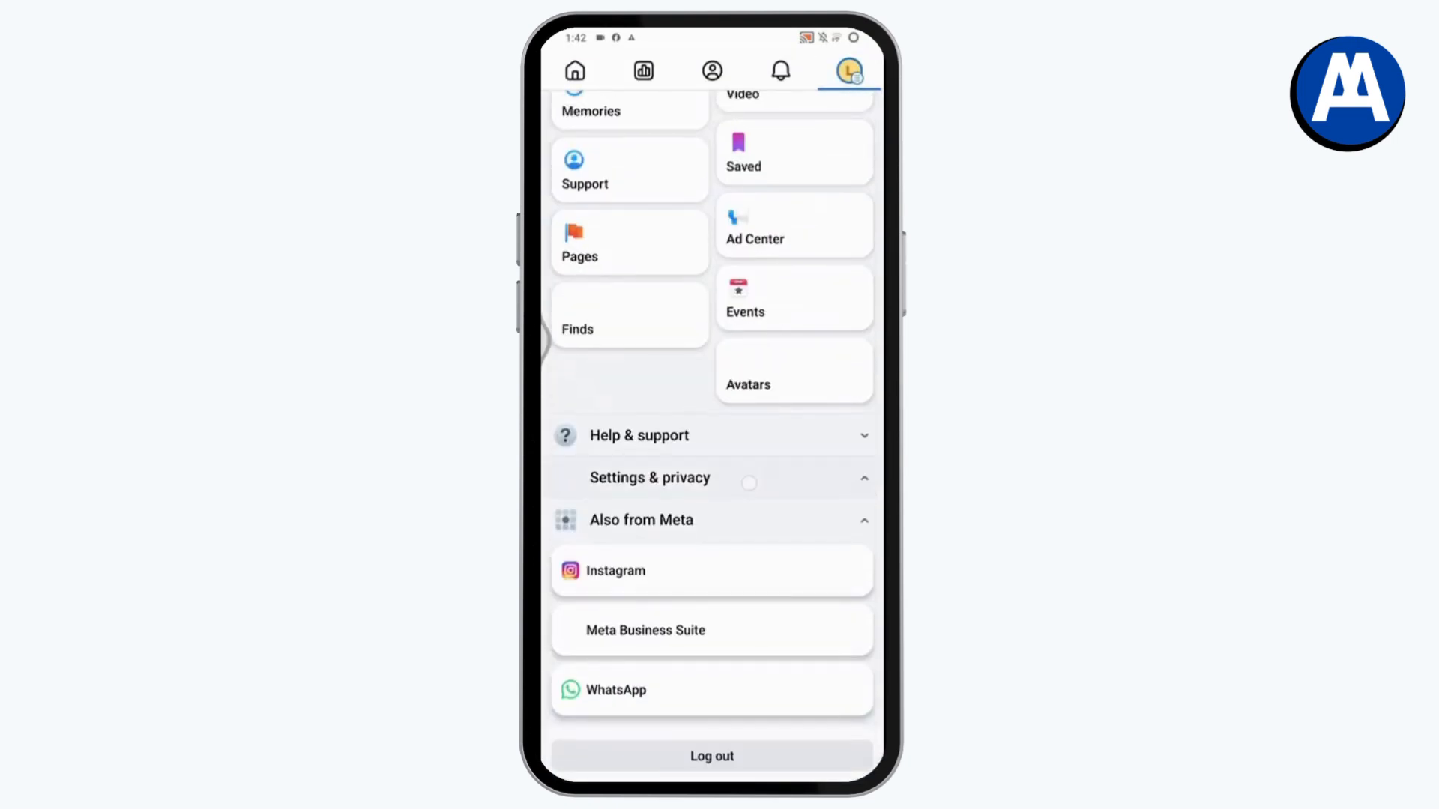
pyautogui.click(650, 478)
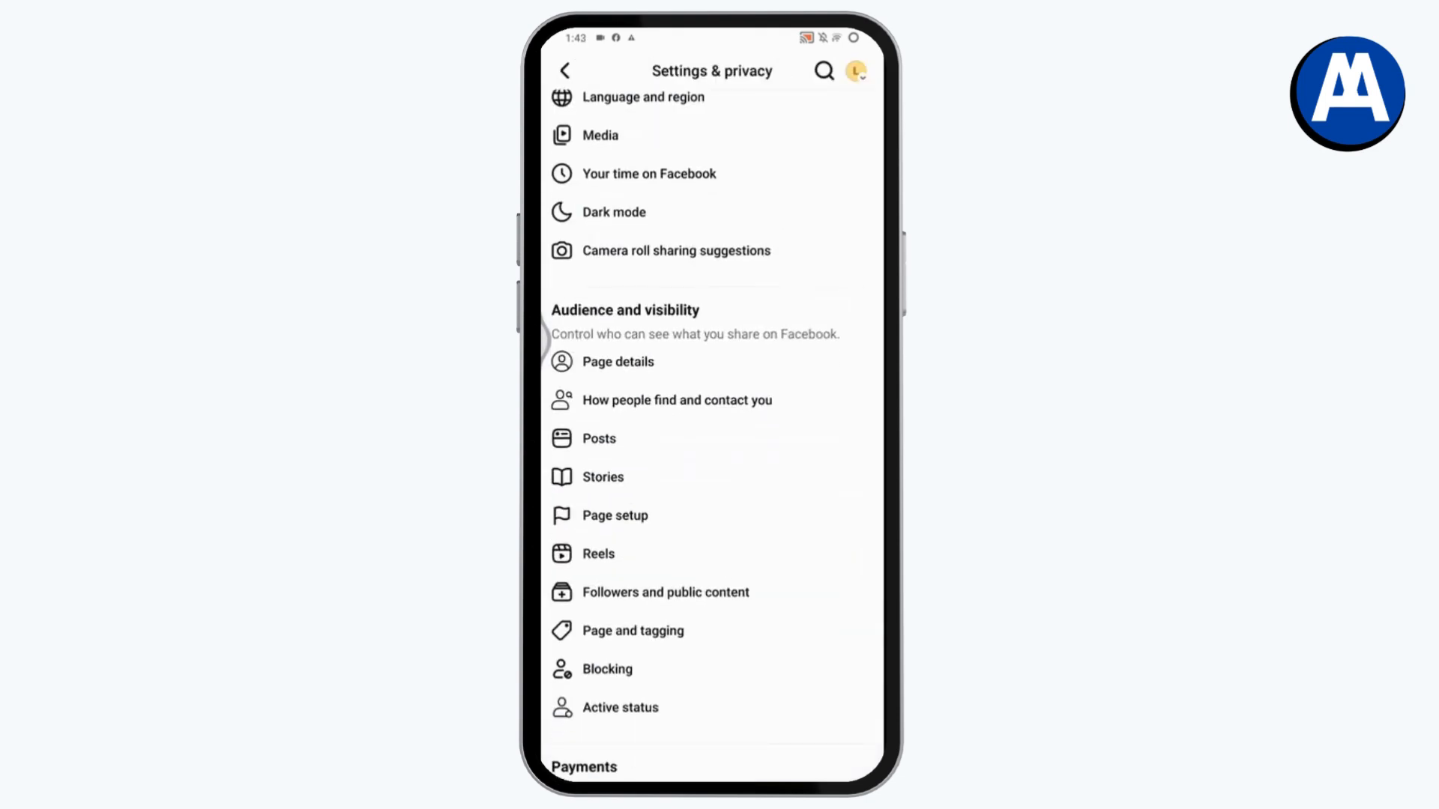
# - Confirm 'Allow people to message your Page?' is on, then return to Page Settings
pyautogui.click(677, 401)
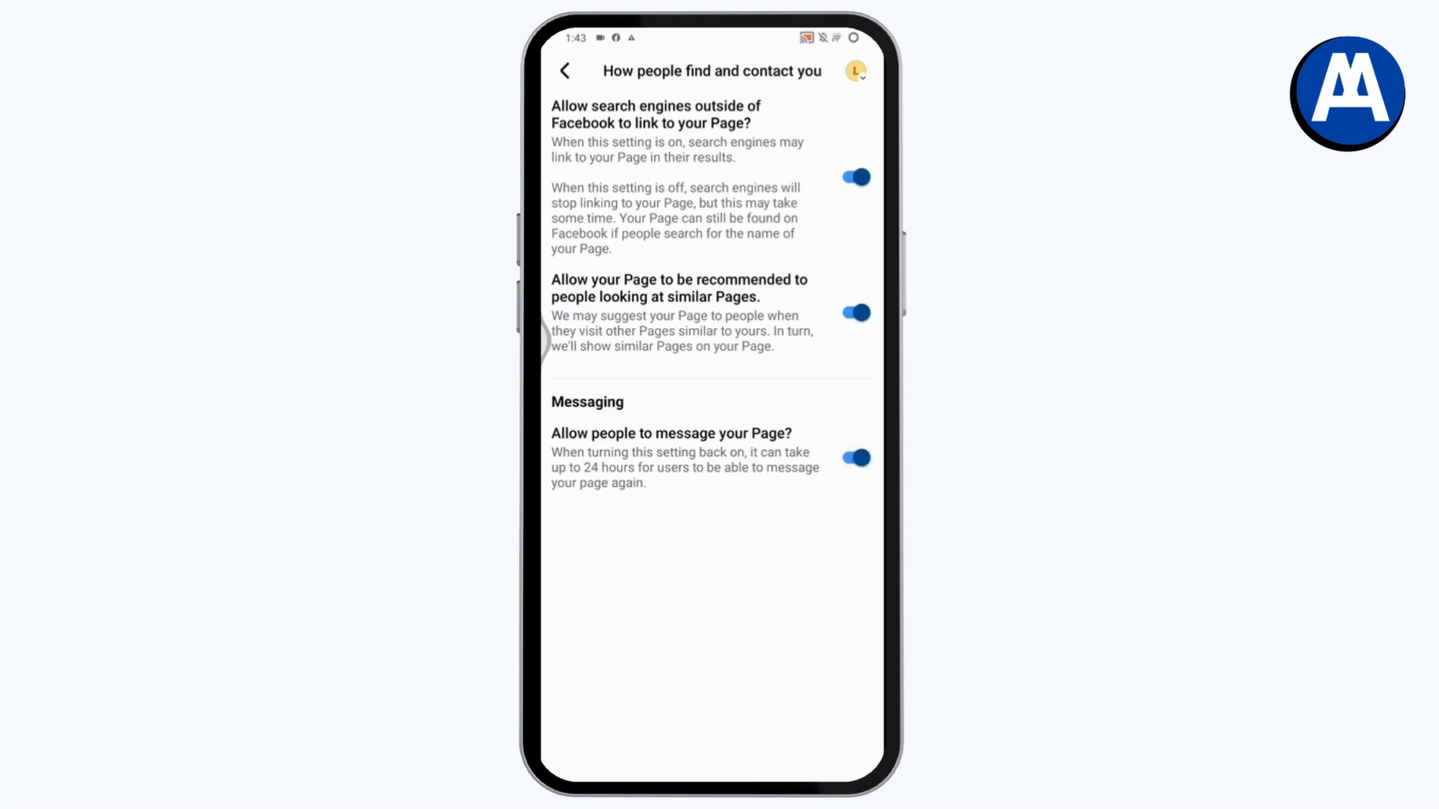
pyautogui.click(565, 70)
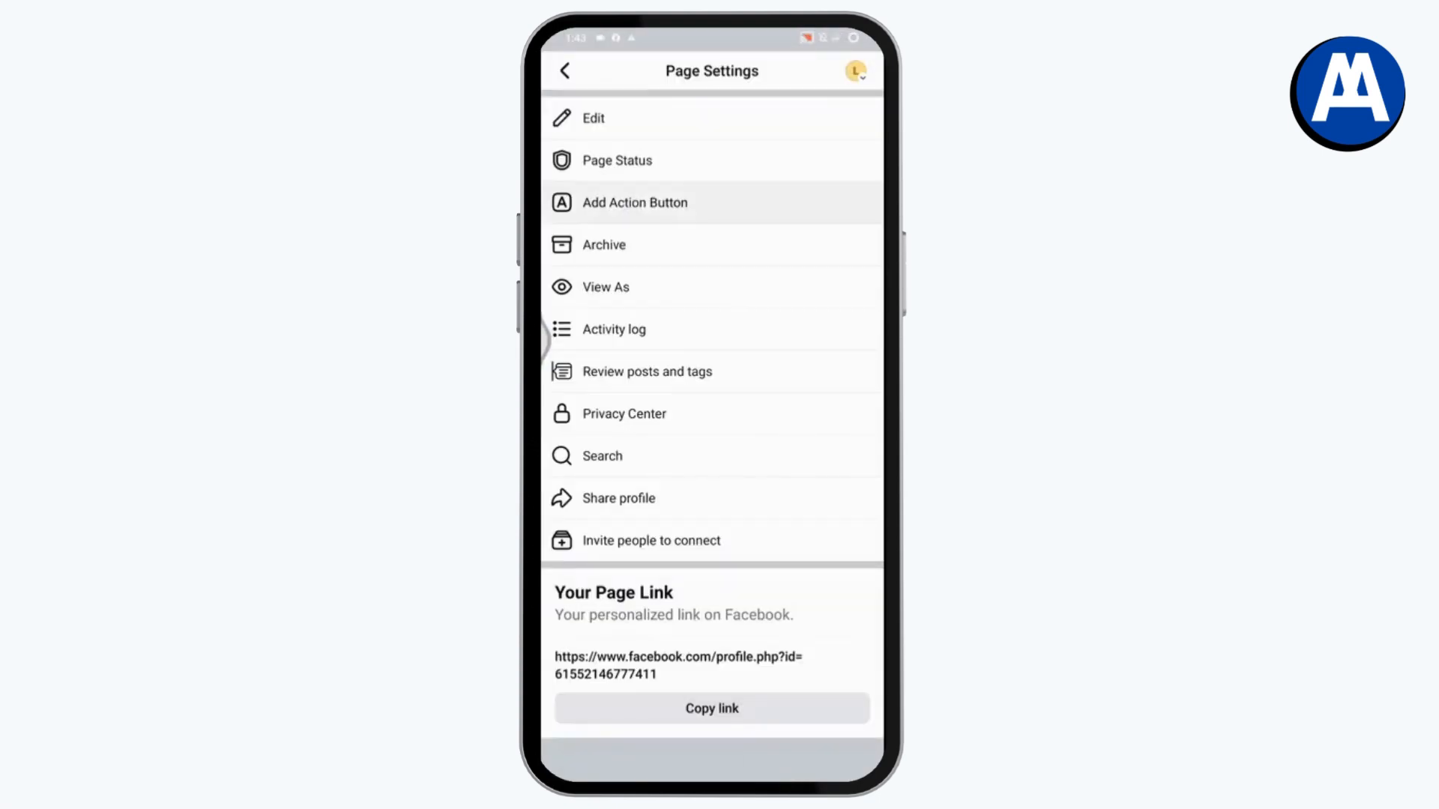
# - Confirm Message is the Page's action button, then go to the app list
pyautogui.click(633, 203)
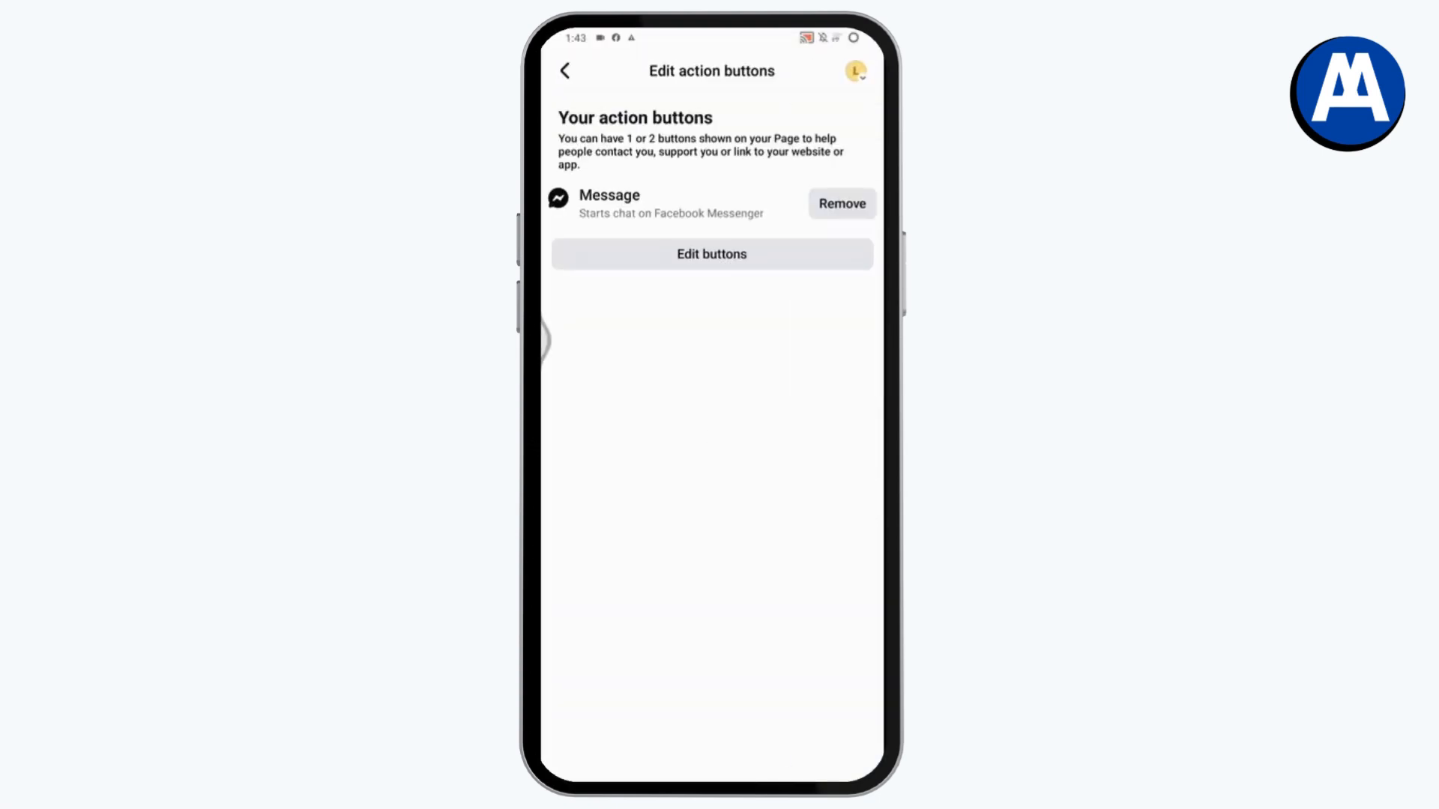
pyautogui.click(566, 71)
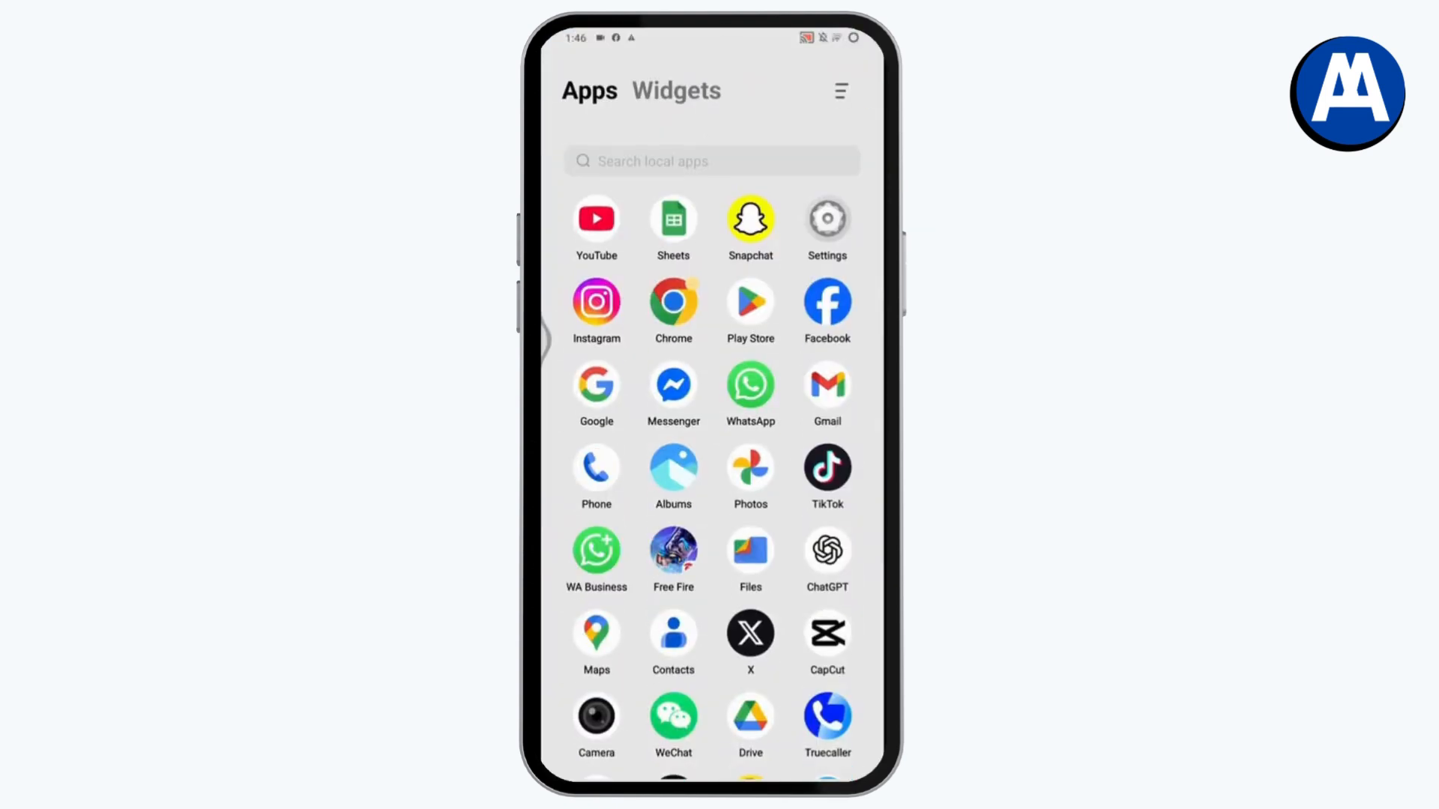
# - Open the lindawest Page's Meta Business Suite home in Chrome via facebook.com/pages
pyautogui.click(825, 308)
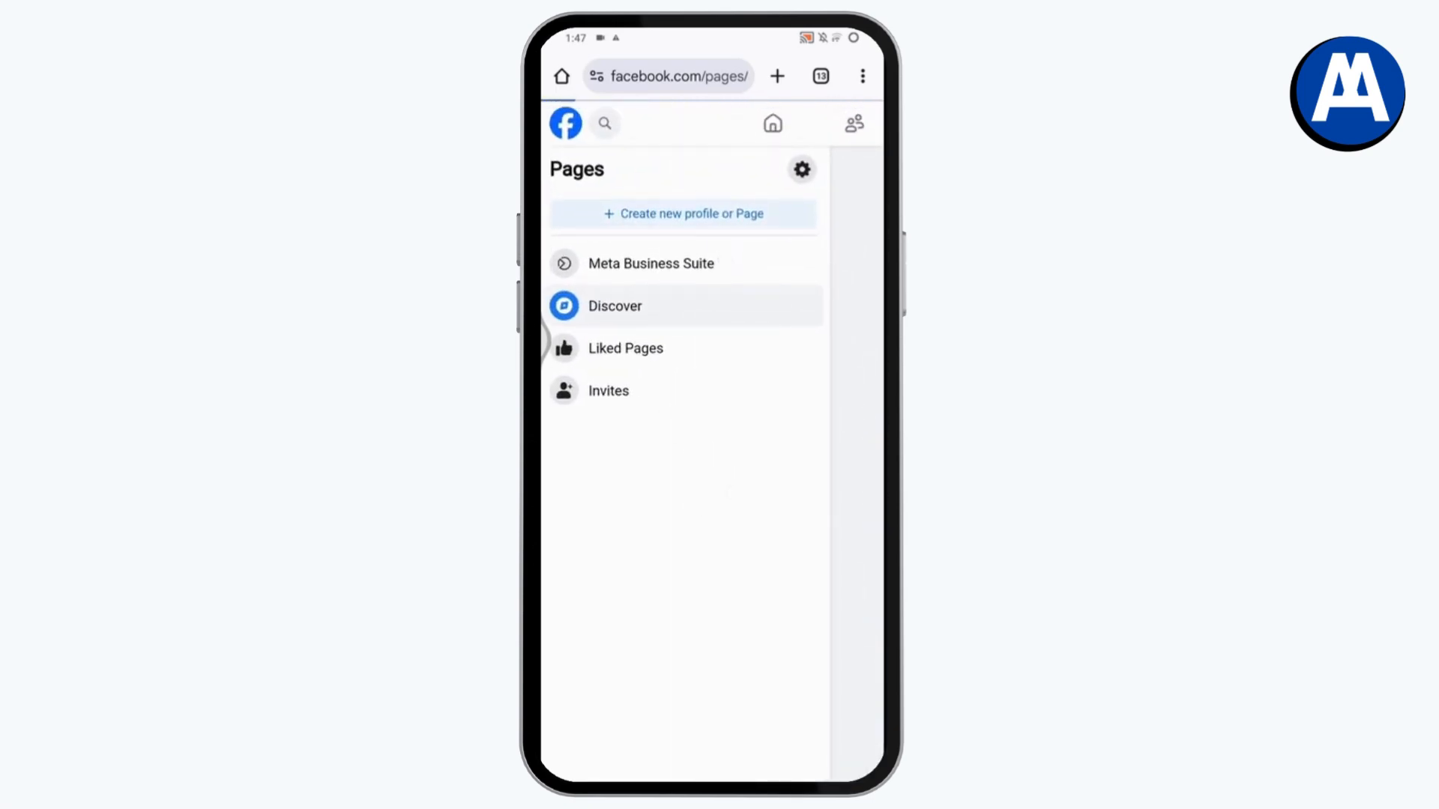
pyautogui.click(651, 263)
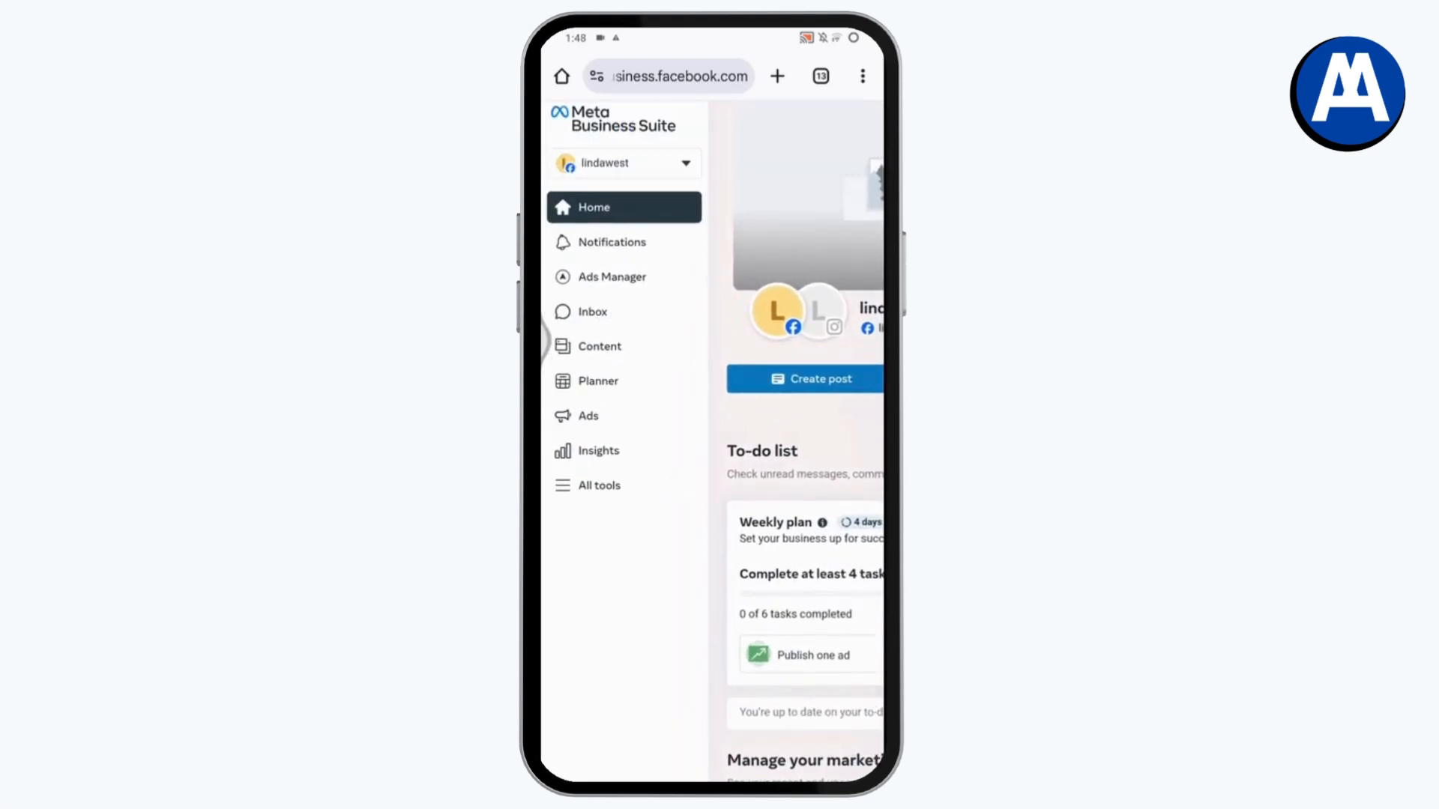
# - Go to the Inbox and open its Automations page
pyautogui.click(592, 311)
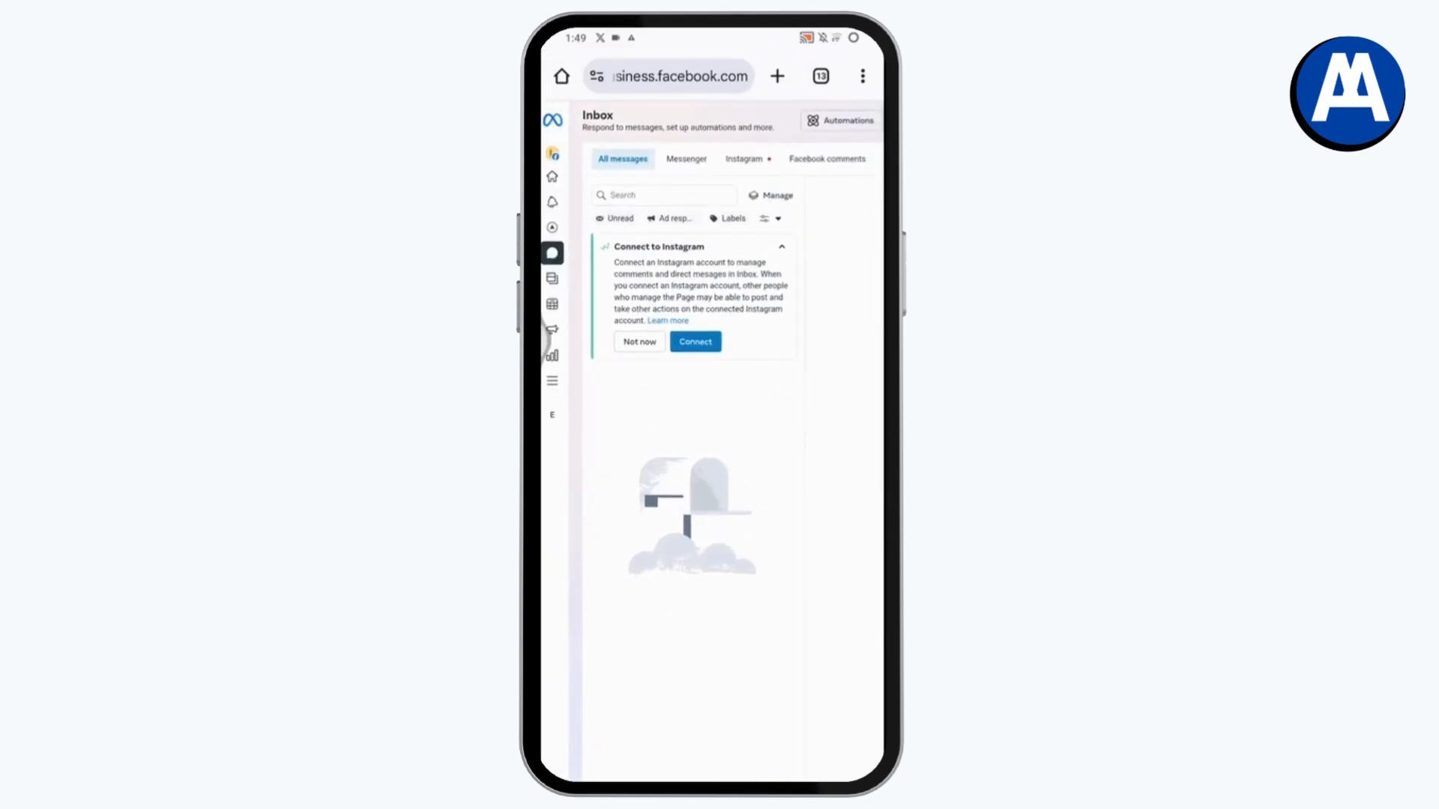
pyautogui.click(839, 120)
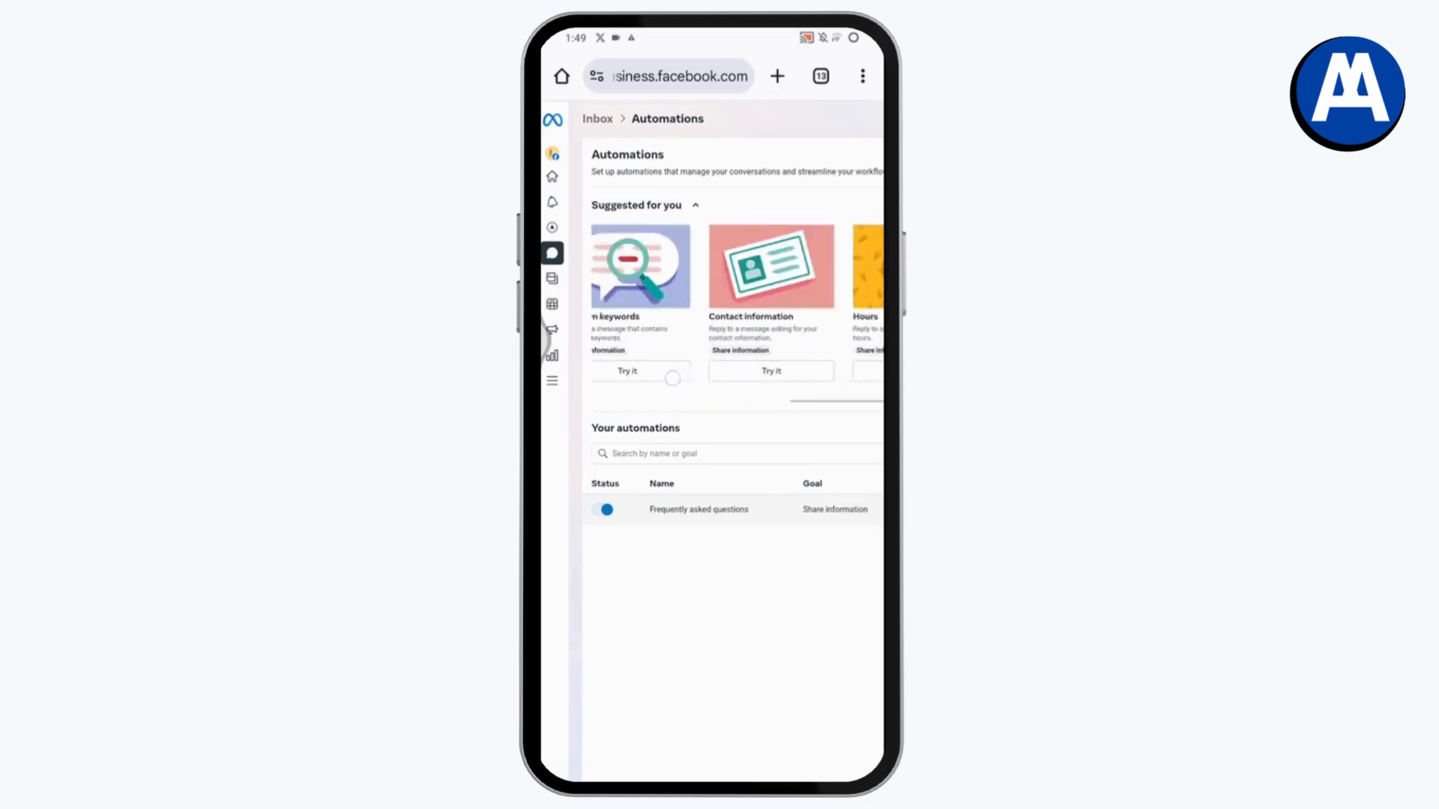
# - Scroll the suggested automations to Instant reply and open its setup page
pyautogui.hscroll(-3)
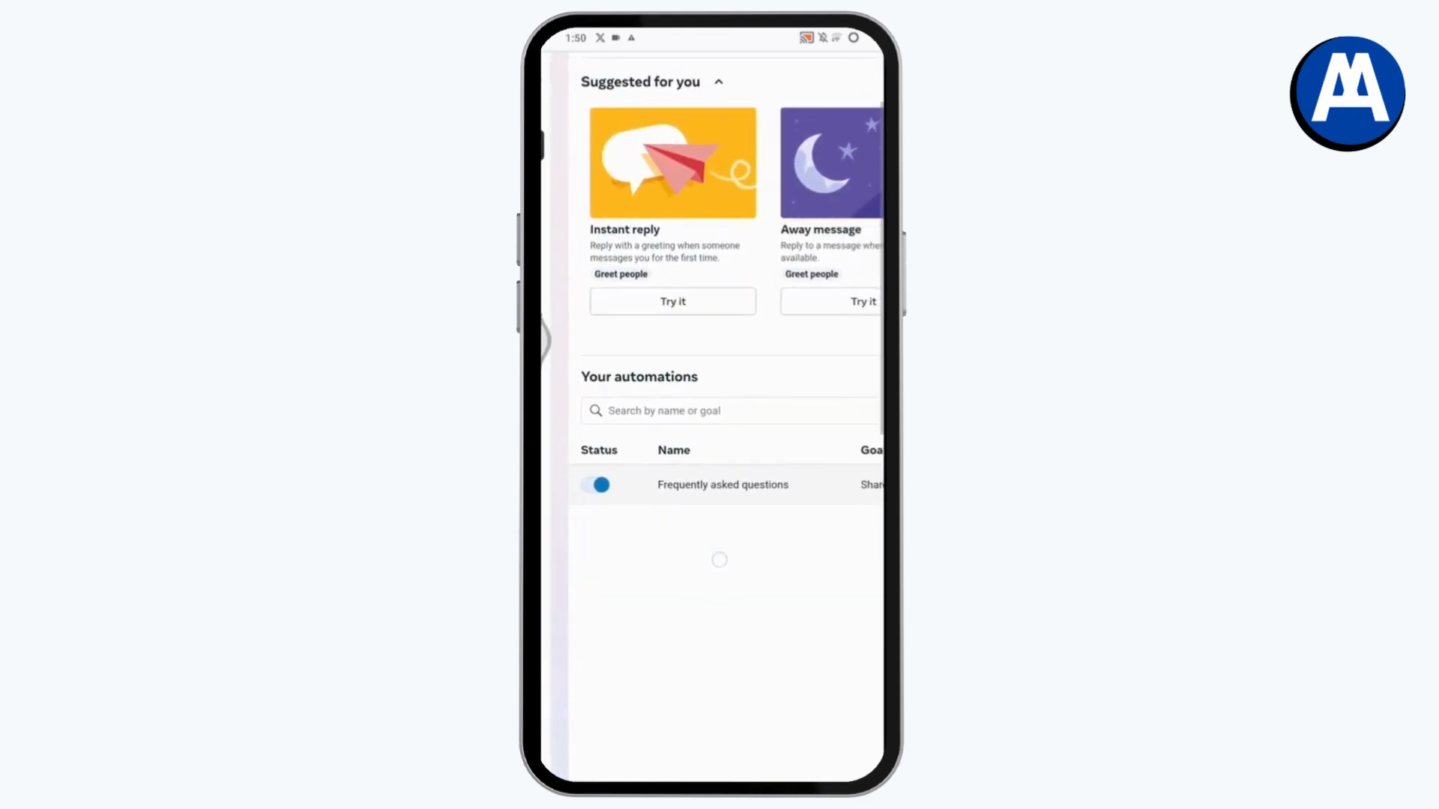
pyautogui.click(672, 301)
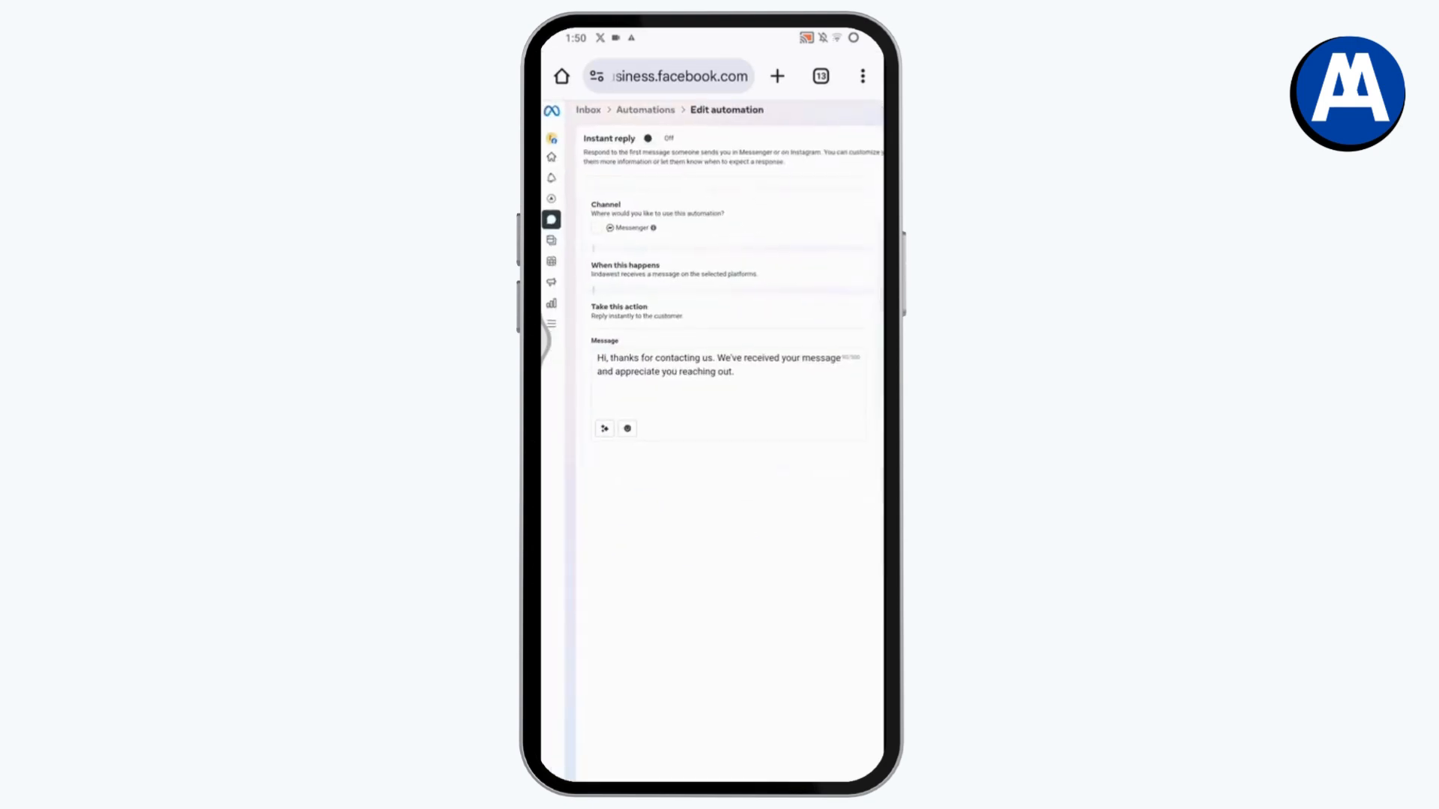